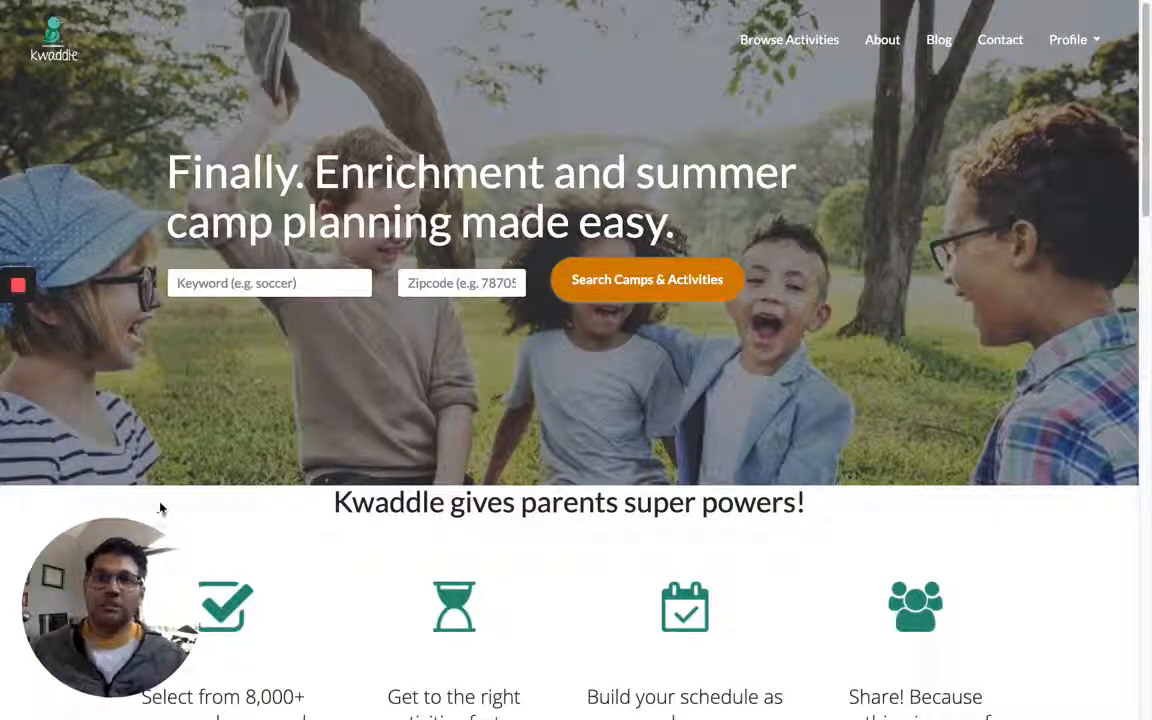
mouse_move(705, 228)
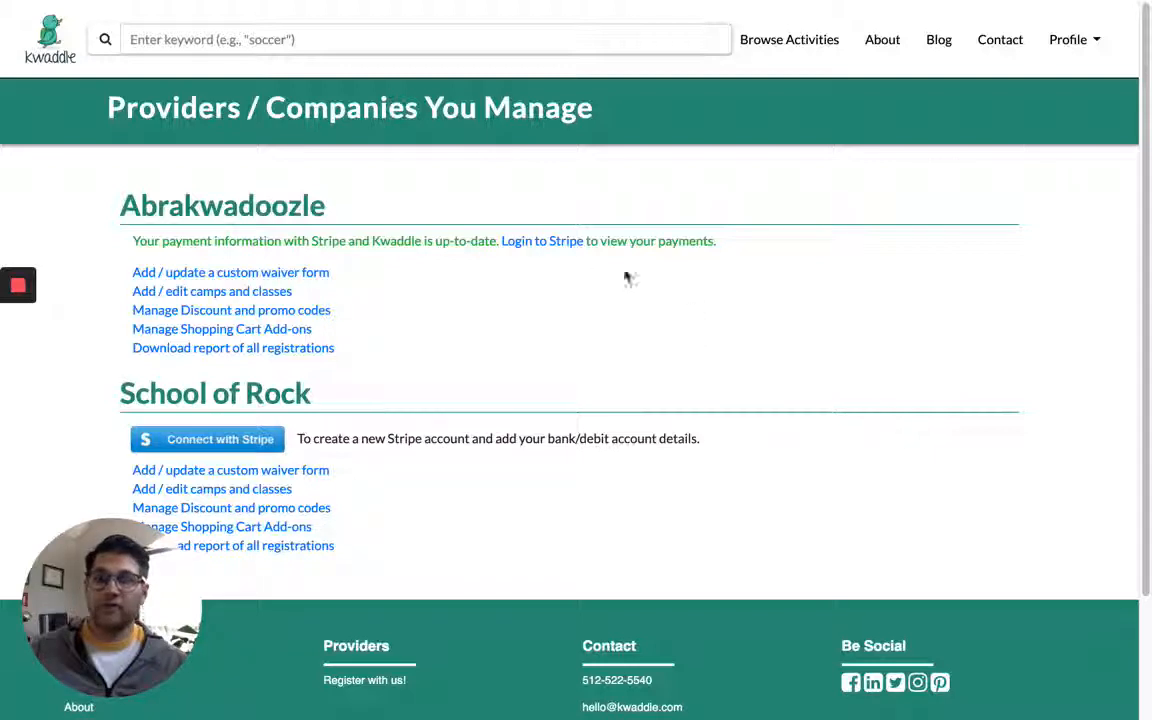
mouse_move(351, 318)
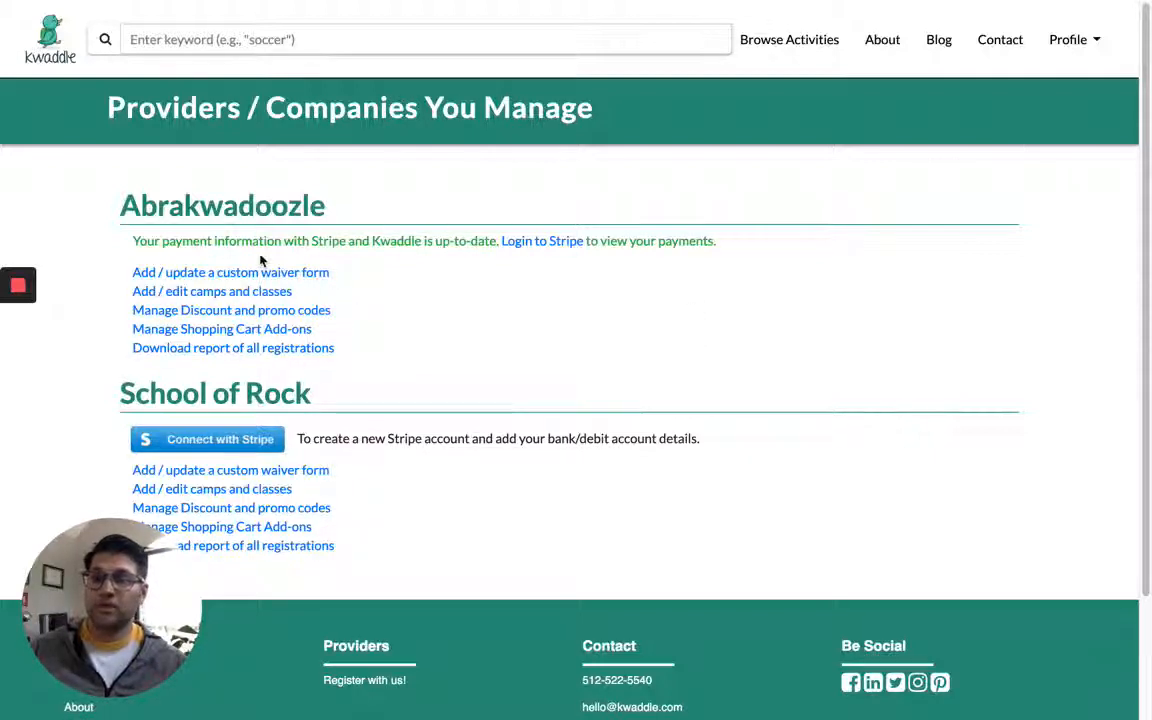
mouse_move(233, 347)
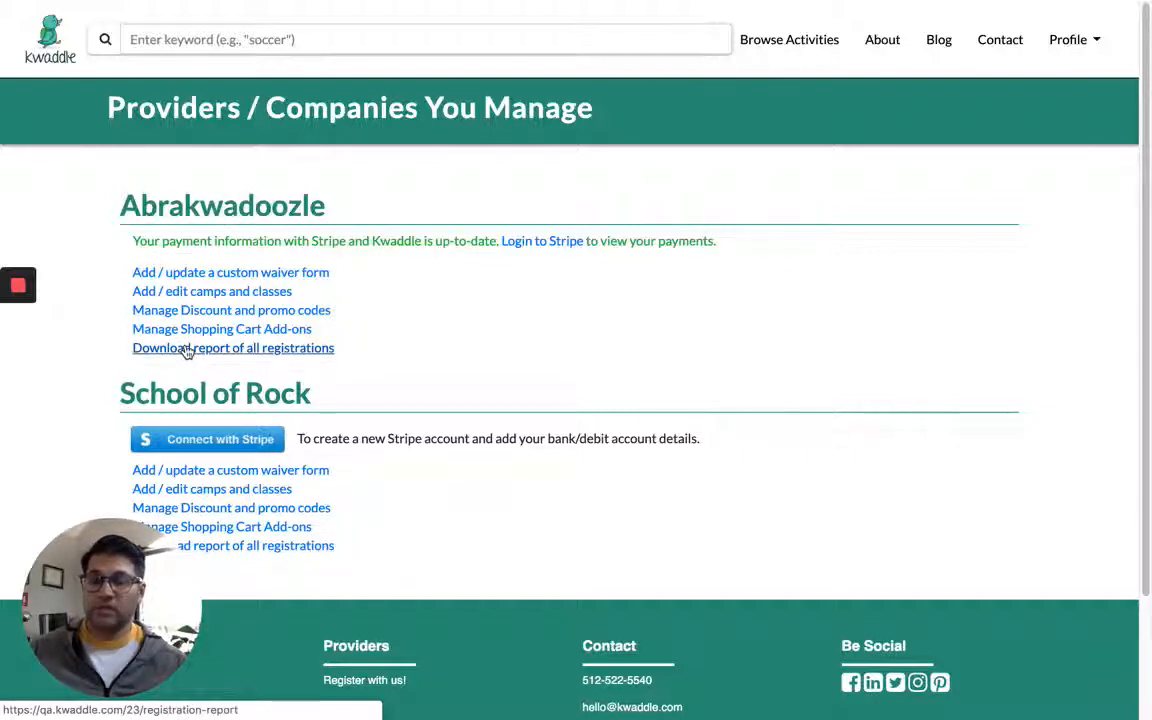
Step: Download Abrakwadoozle's all-registrations report and open the downloaded CSV
left_click(233, 347)
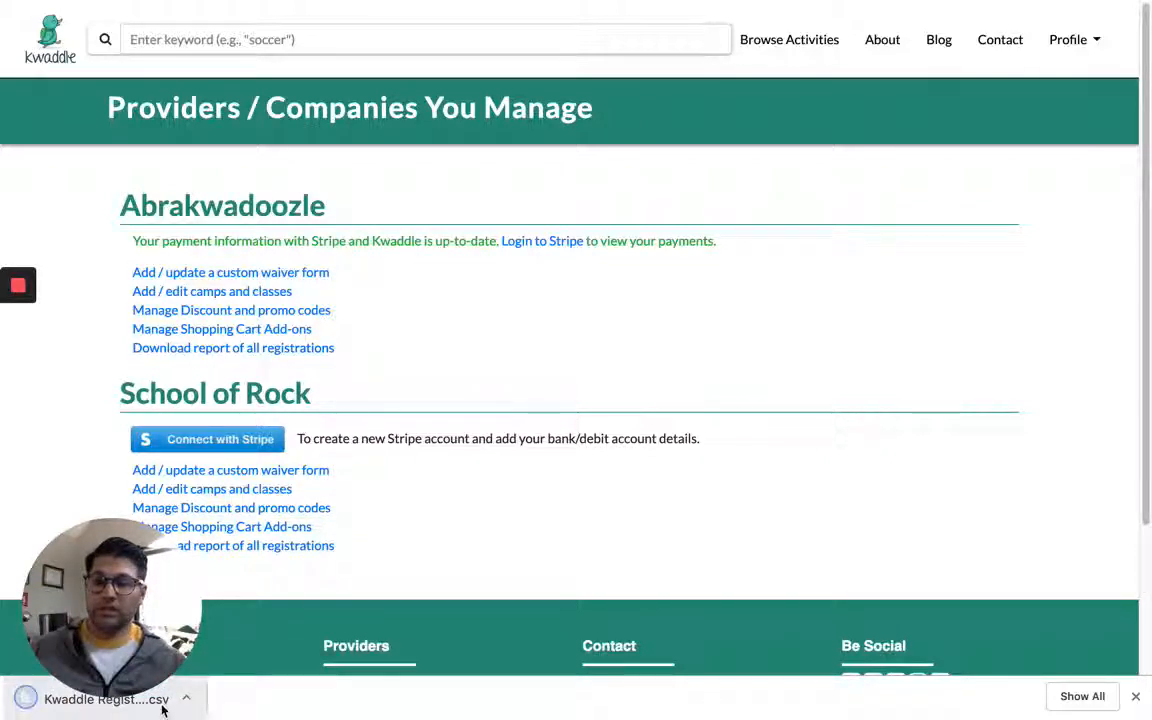
left_click(95, 698)
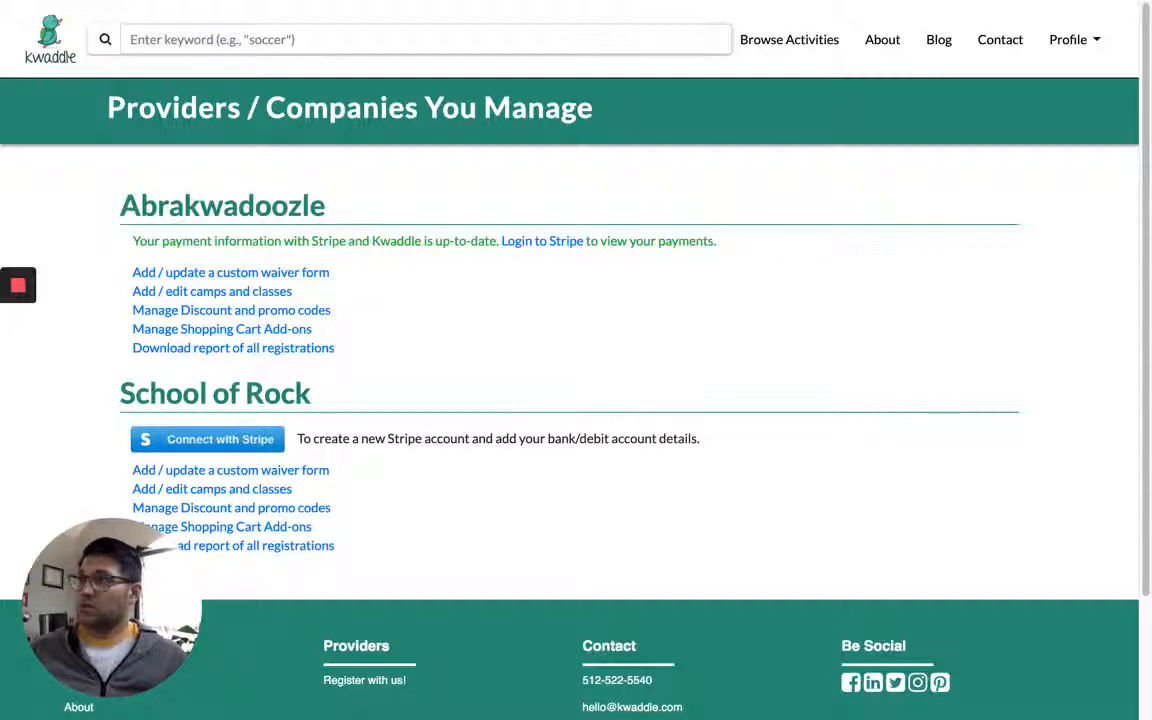
mouse_move(696, 378)
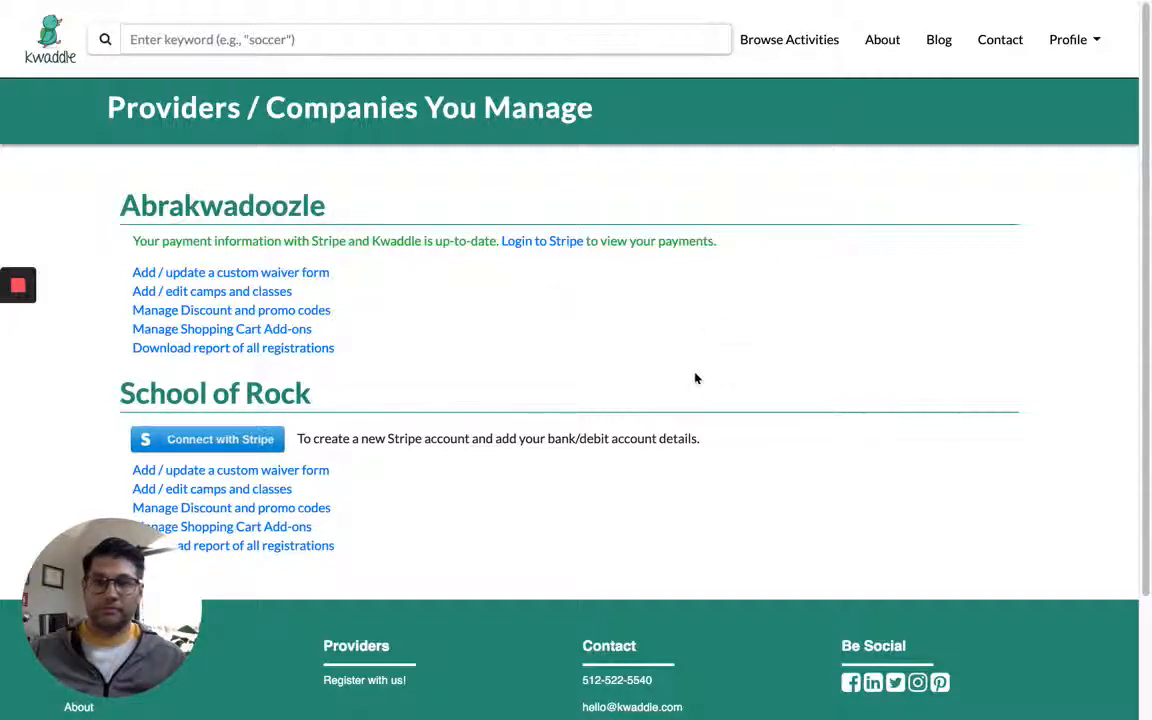
mouse_move(447, 322)
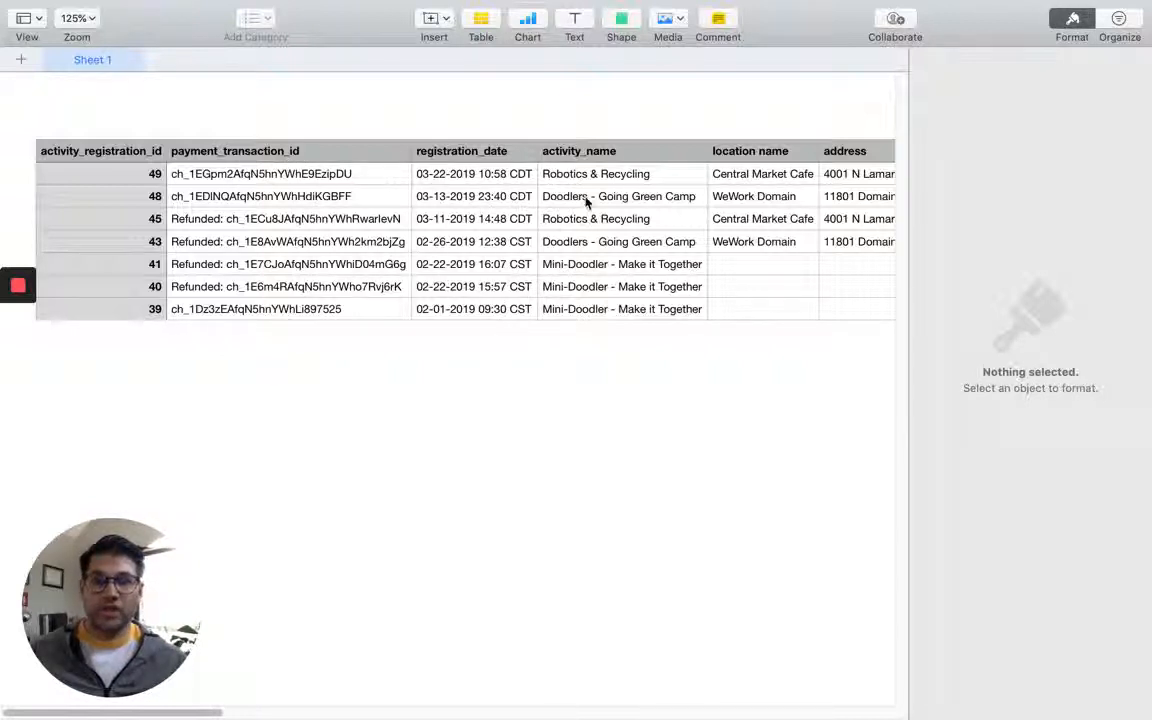
Step: Inspect the 'Doodlers - Going Green Camp' activity and 'WeWork Domain' location entries
left_click(622, 196)
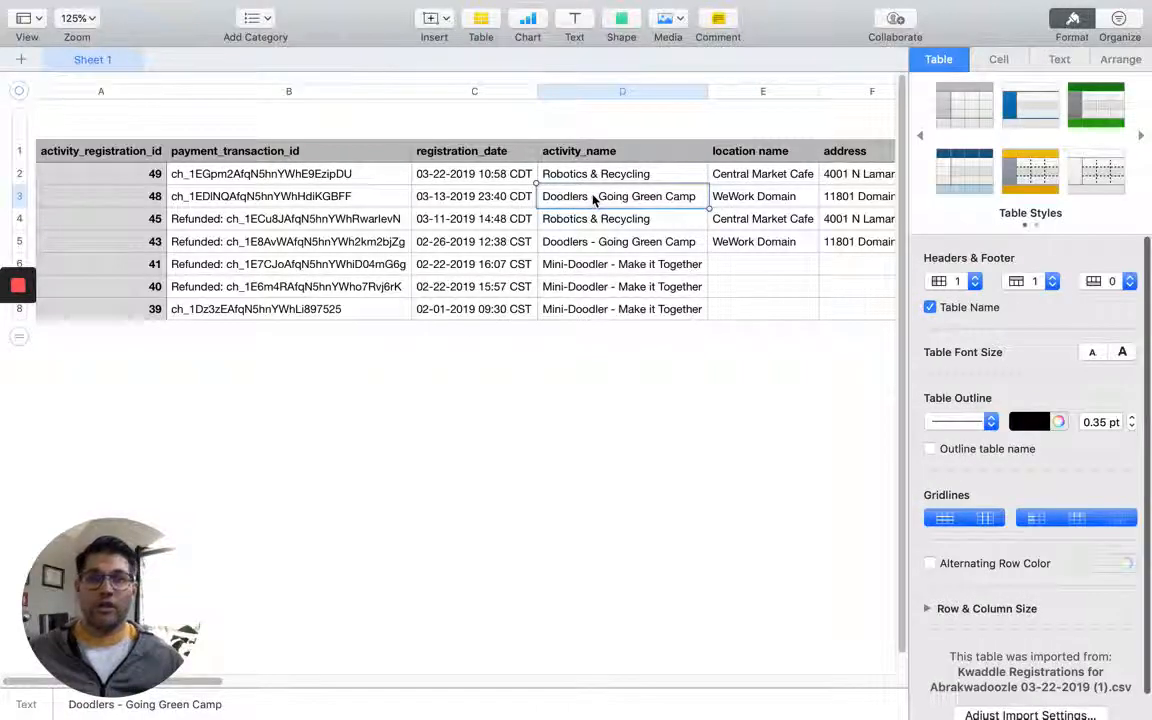
left_click(762, 196)
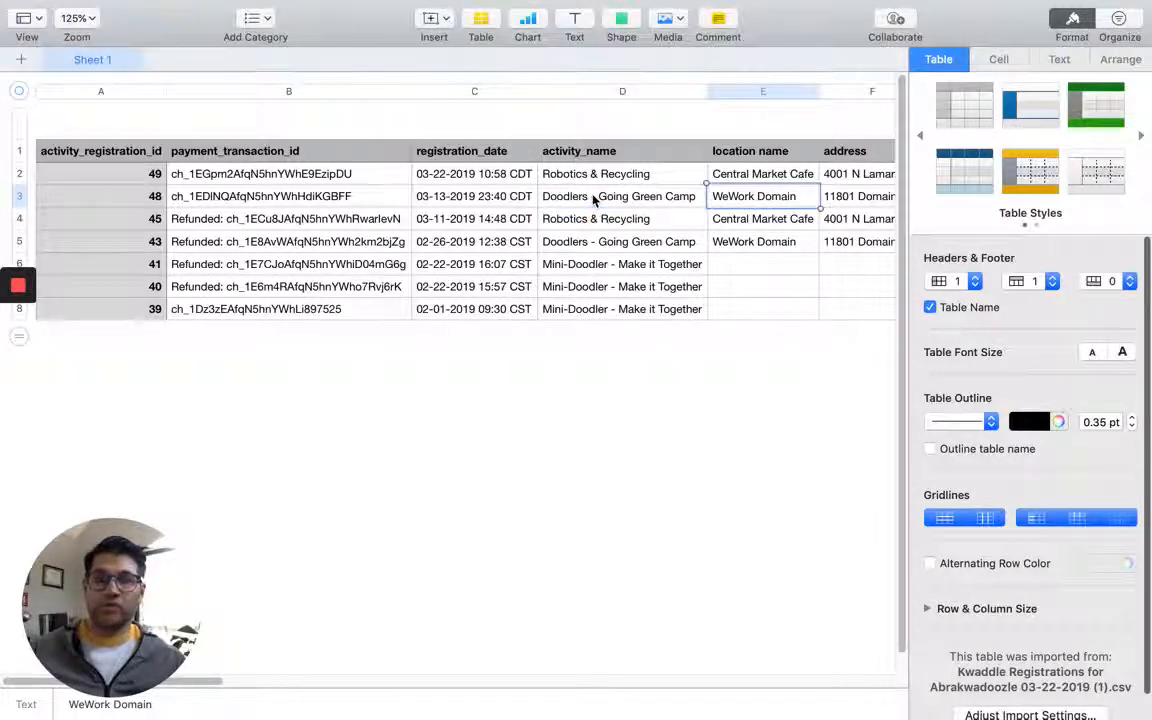